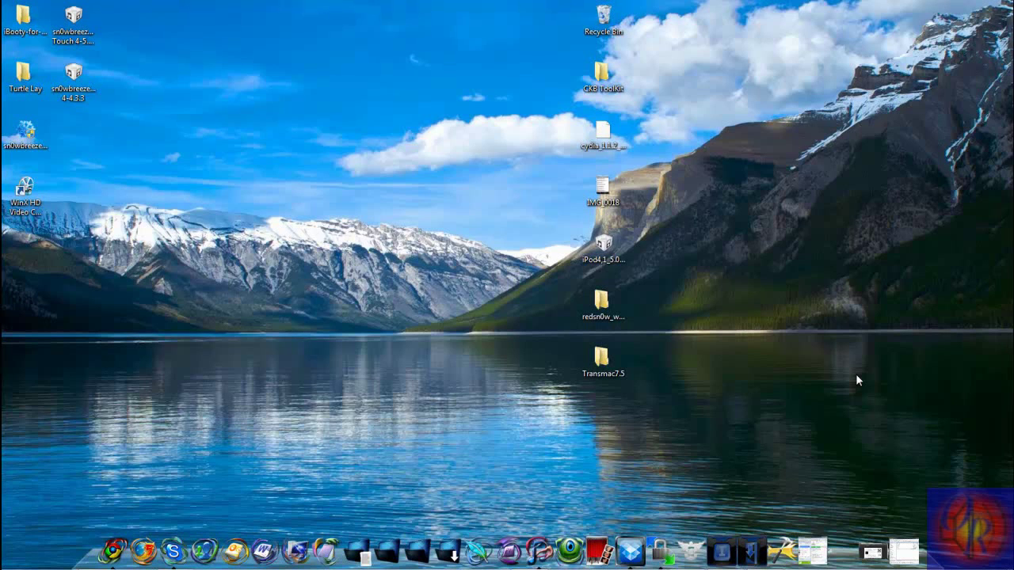
- Start from the Windows desktop toward opening the HD_MOV folder and WinSCP session
click(23, 193)
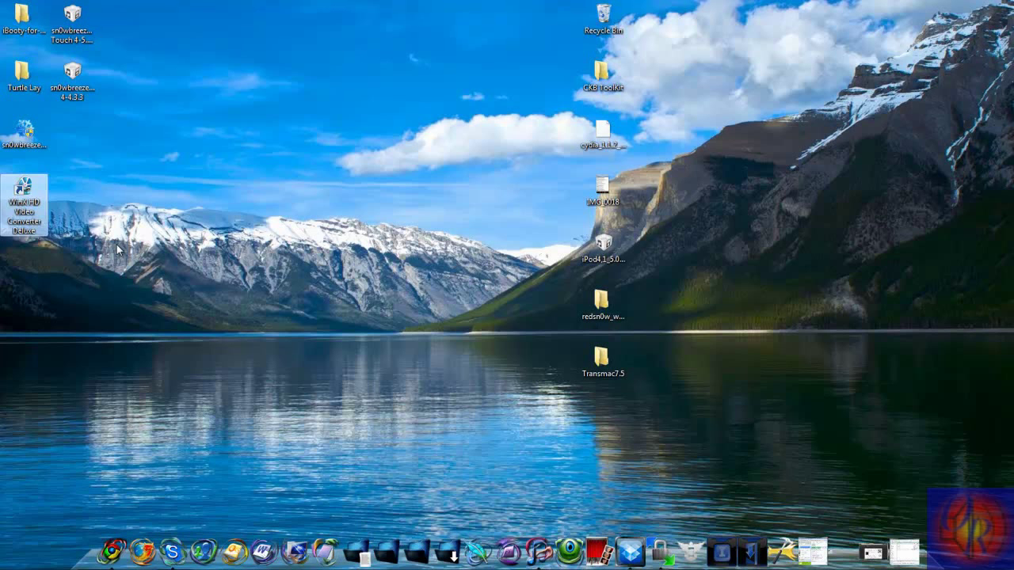
mouse_move(152, 263)
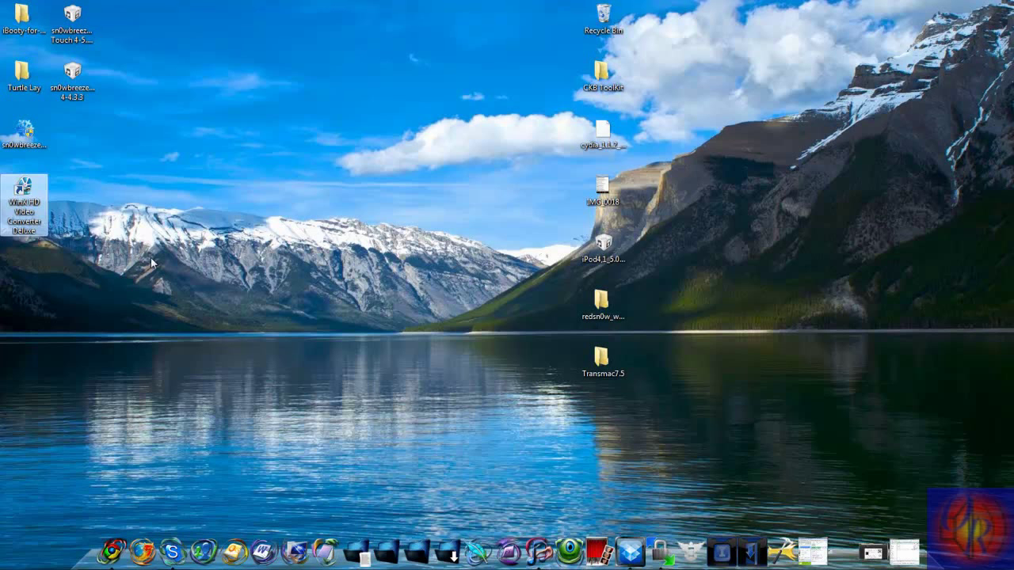
mouse_move(276, 241)
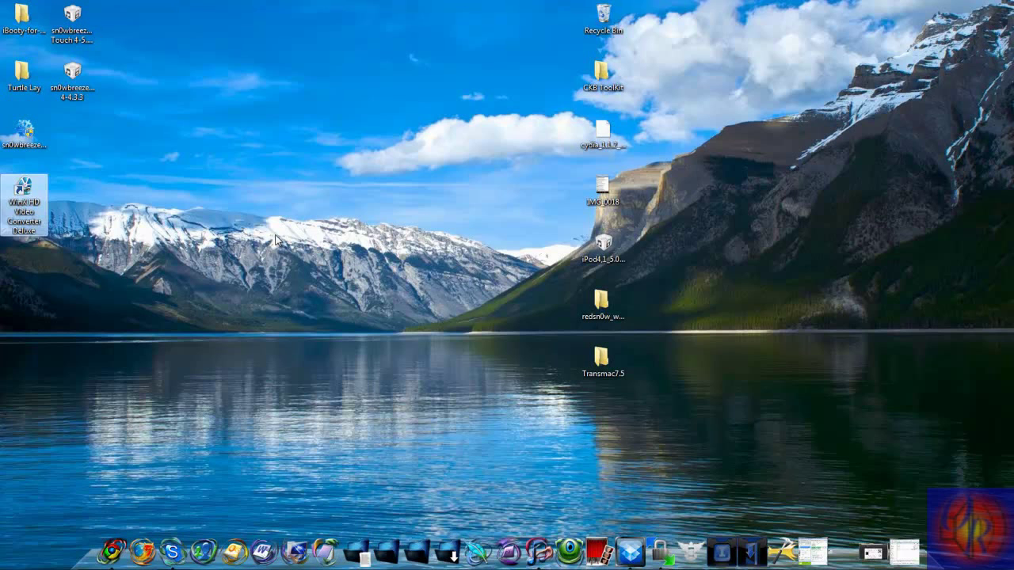
mouse_move(379, 304)
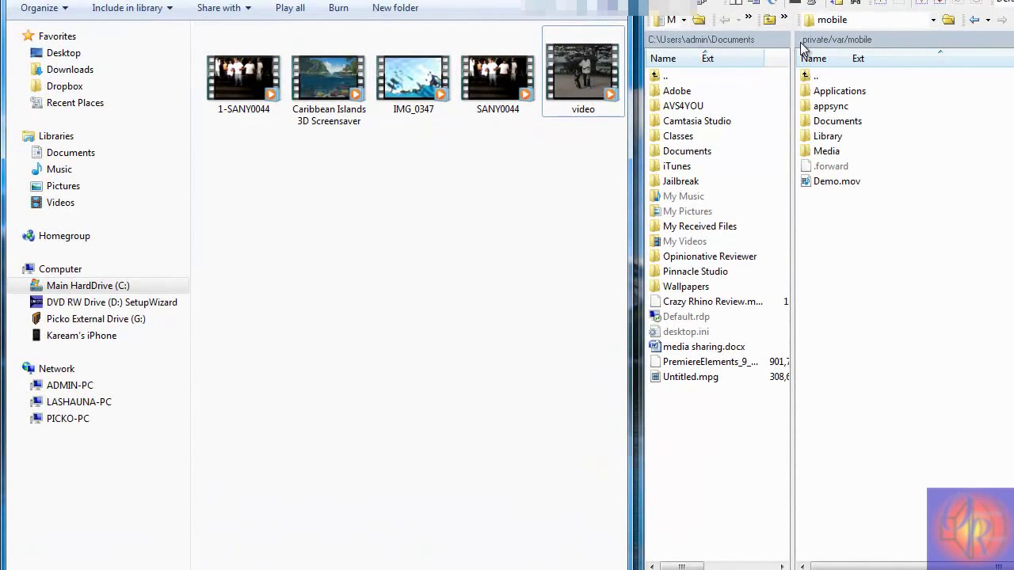
- Navigate the iPhone's remote panel through var into /private/var/mobile, where Demo.mov sits
click(863, 19)
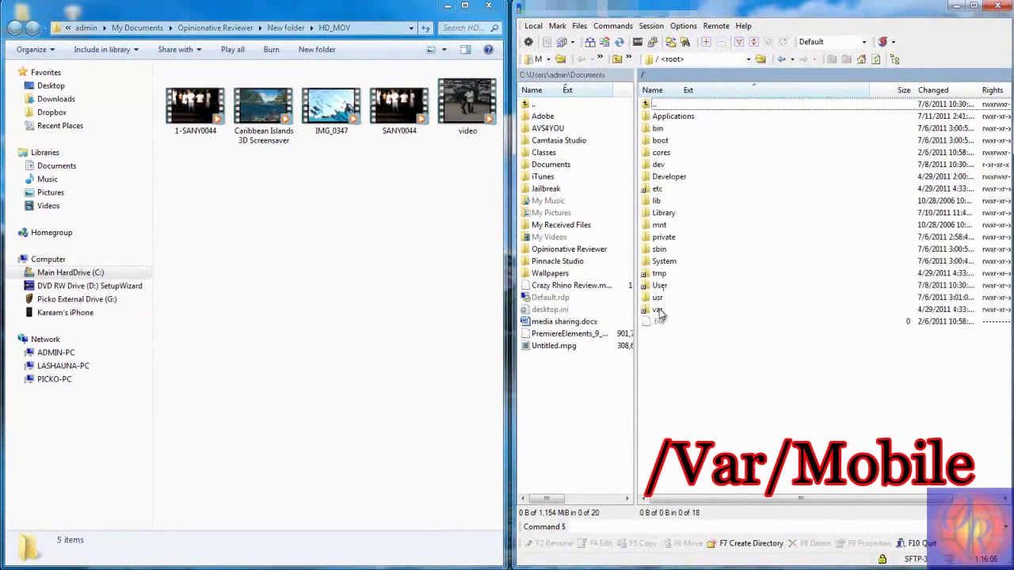
double_click(659, 309)
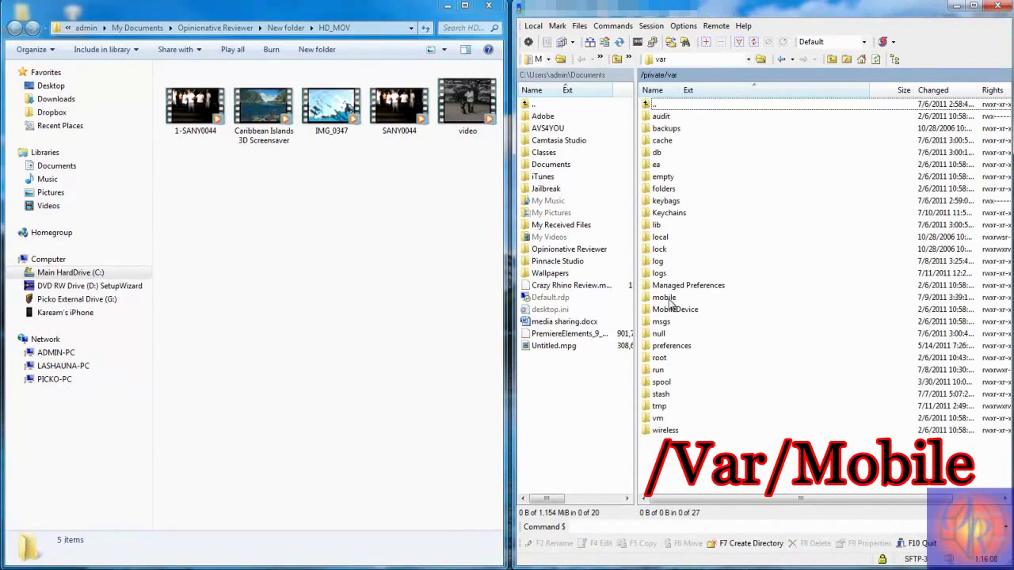
double_click(664, 298)
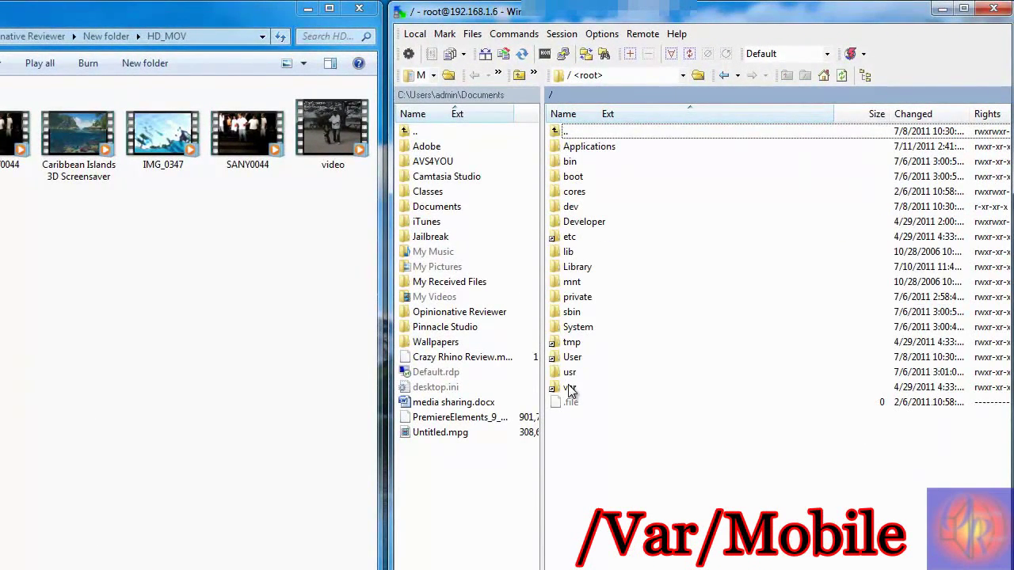
double_click(570, 371)
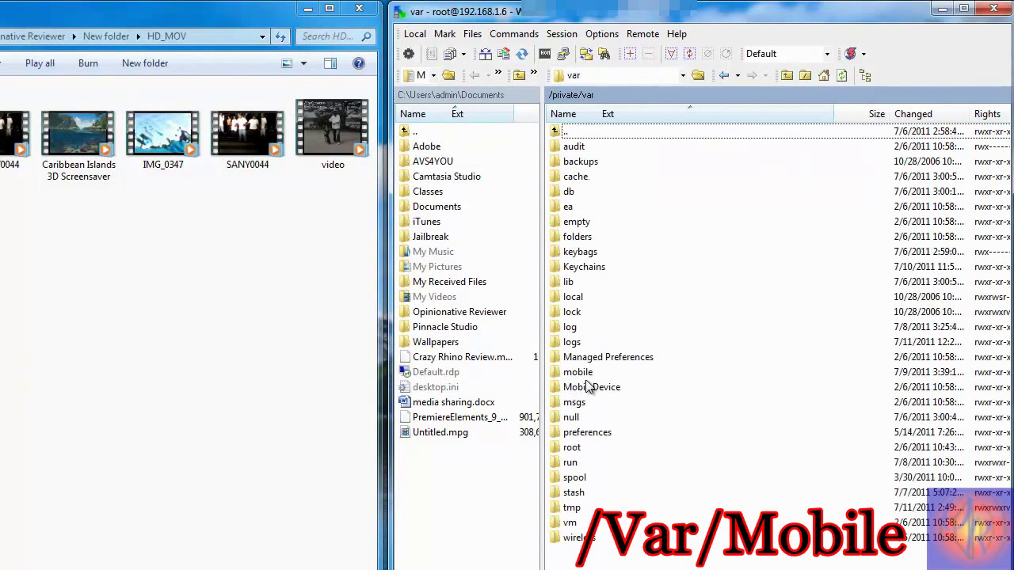
double_click(576, 371)
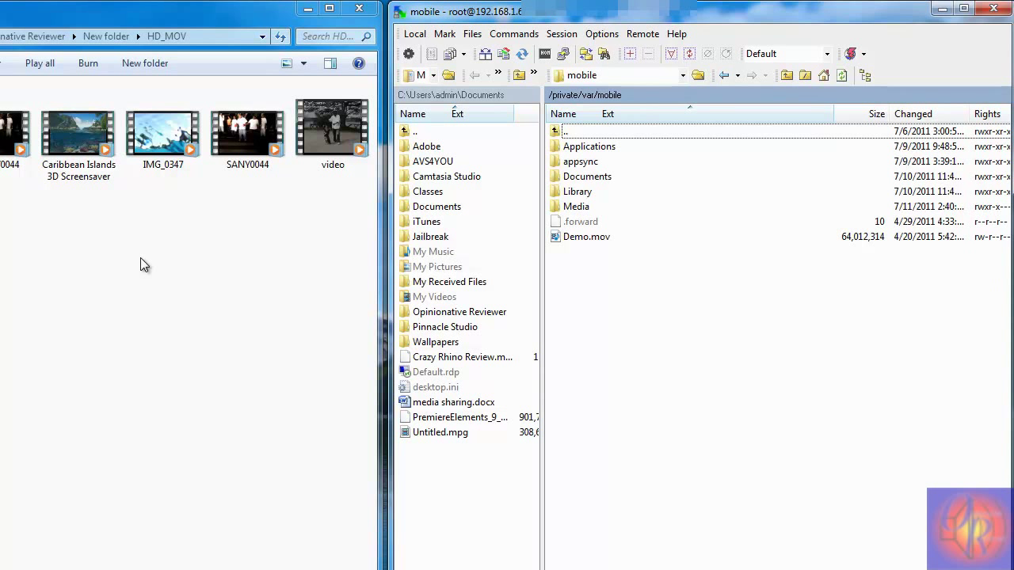
mouse_move(599, 247)
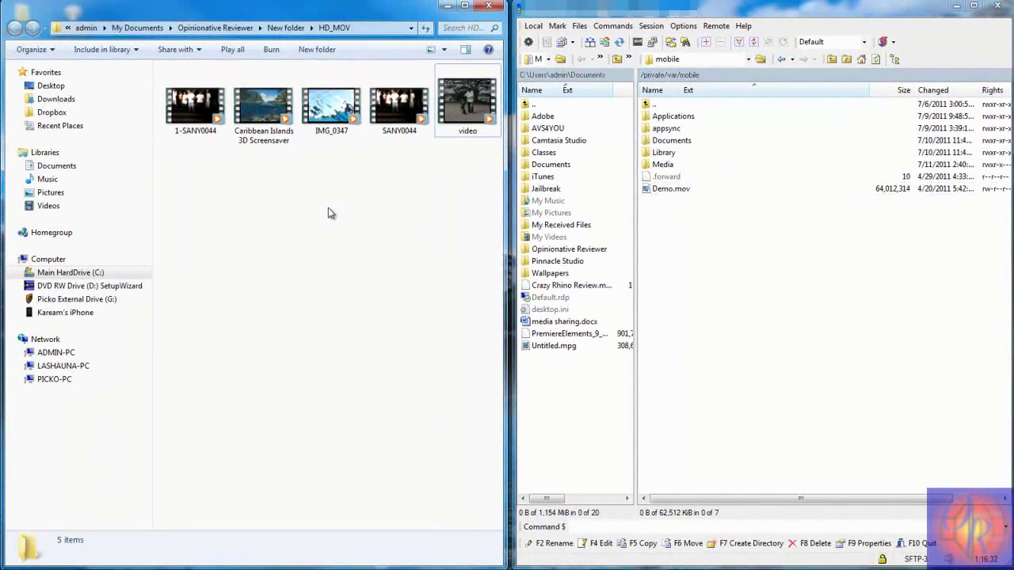
mouse_move(273, 184)
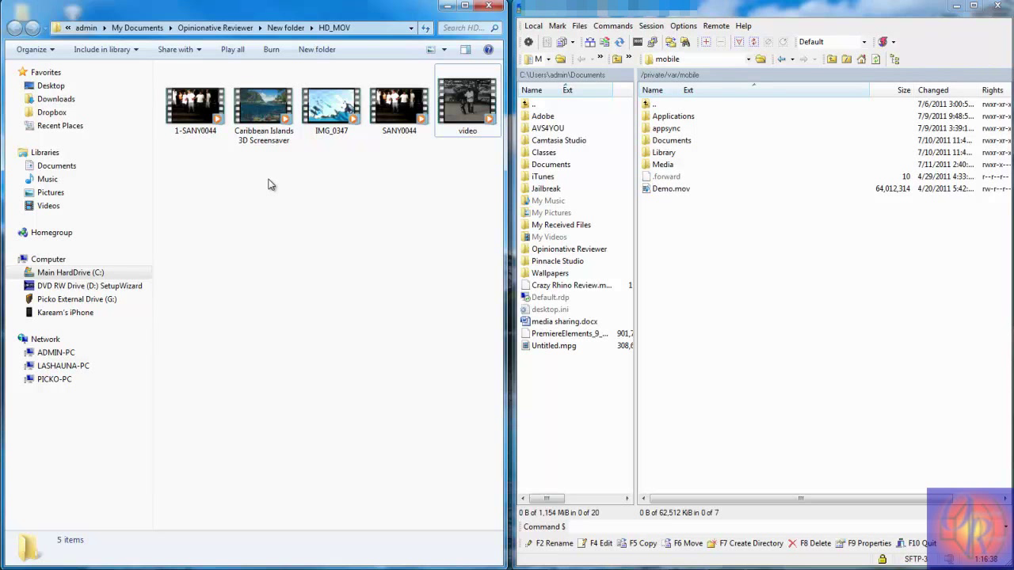
mouse_move(277, 174)
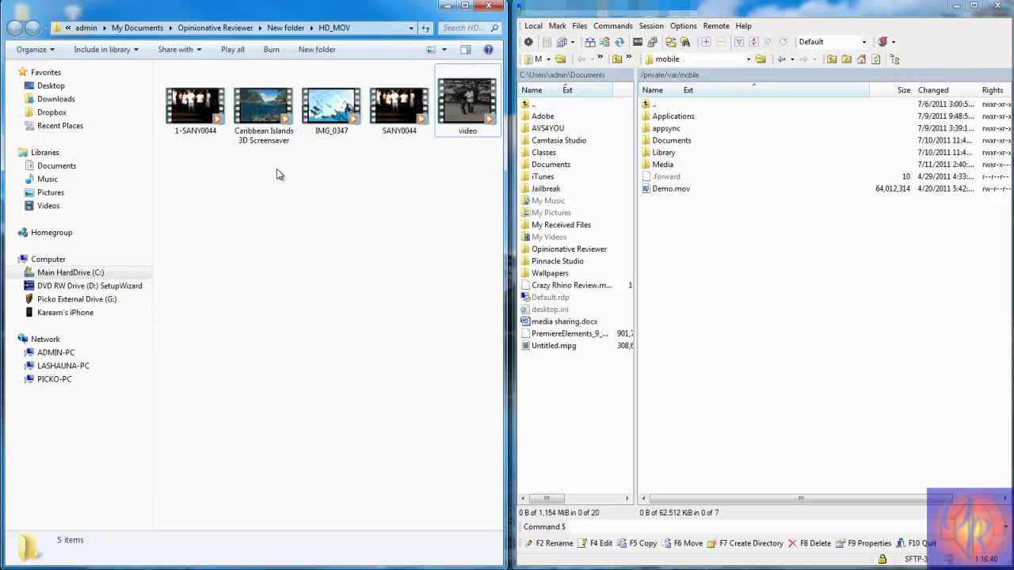
mouse_move(279, 149)
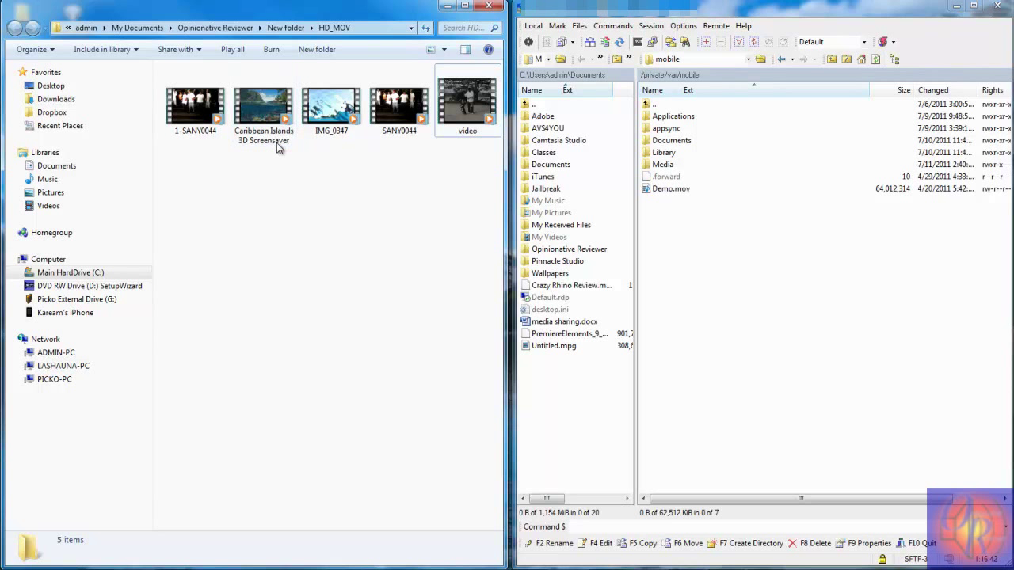
- Copy IMG_0347.MOV from the HD_MOV folder into the iPhone's /private/var/mobile folder
click(331, 103)
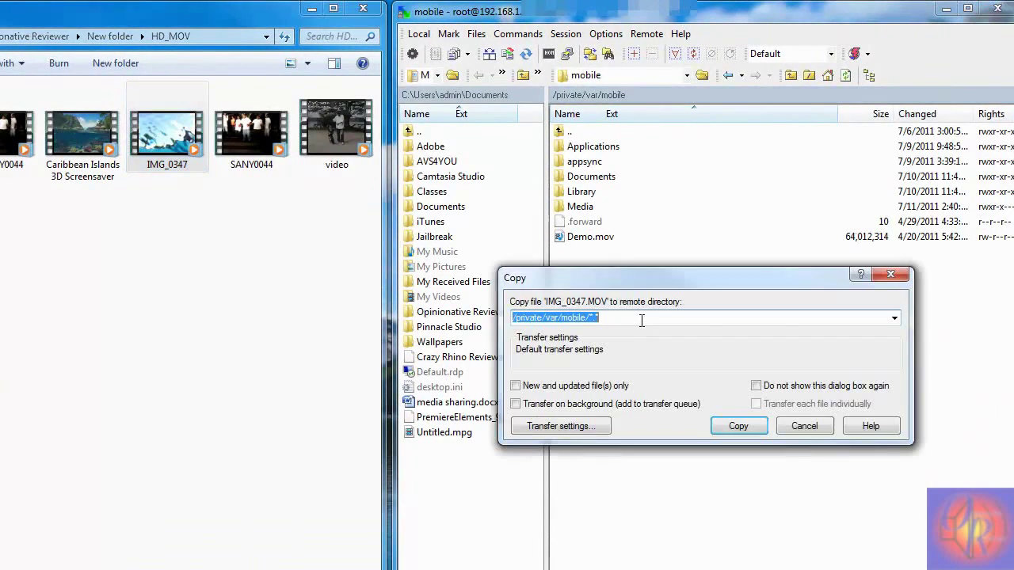
click(738, 424)
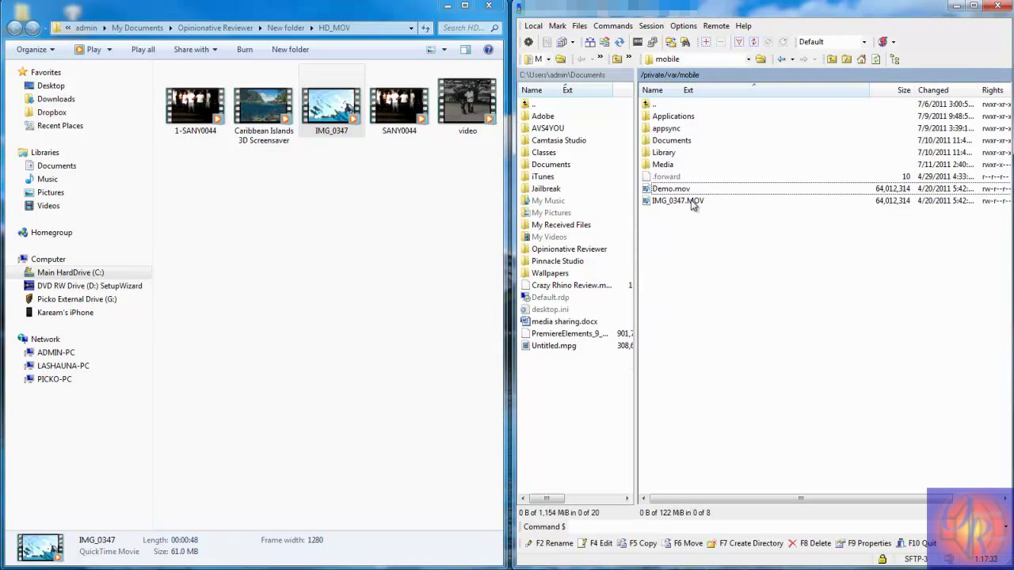
- Begin renaming the copied IMG_0347.MOV to Demo.mov from its context menu
click(678, 199)
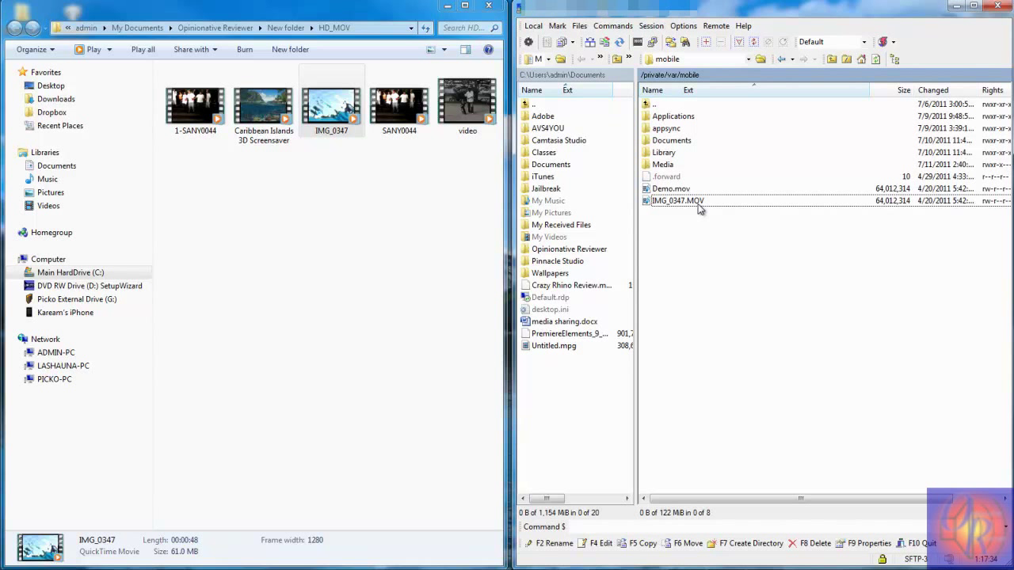
mouse_move(675, 209)
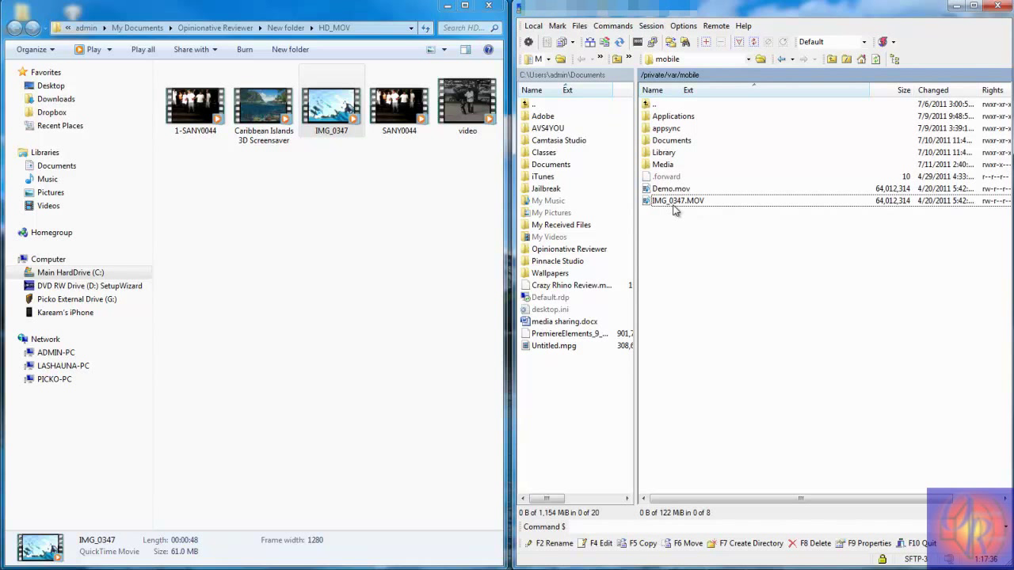
right_click(678, 200)
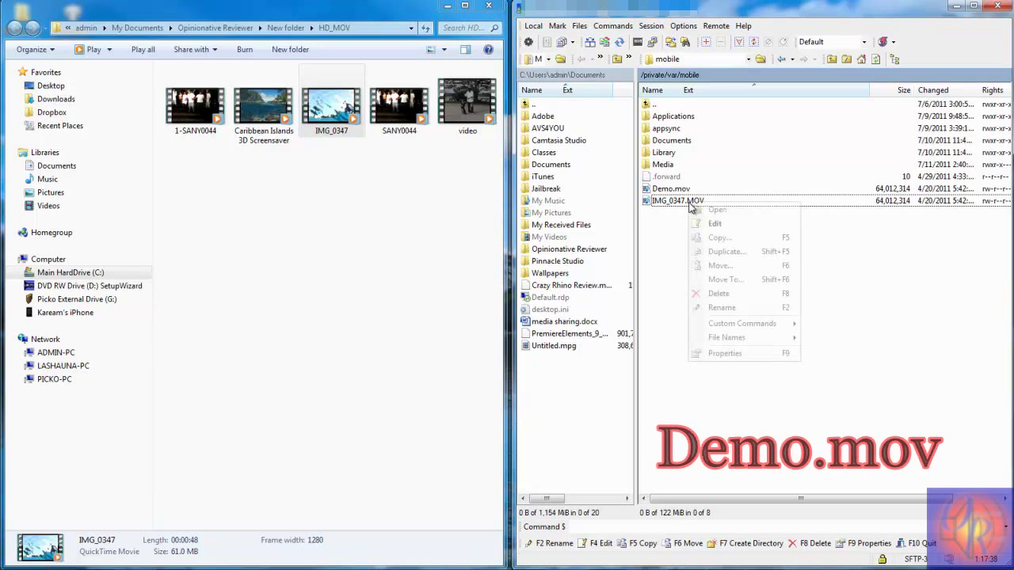
click(722, 307)
text(Demo.mov)
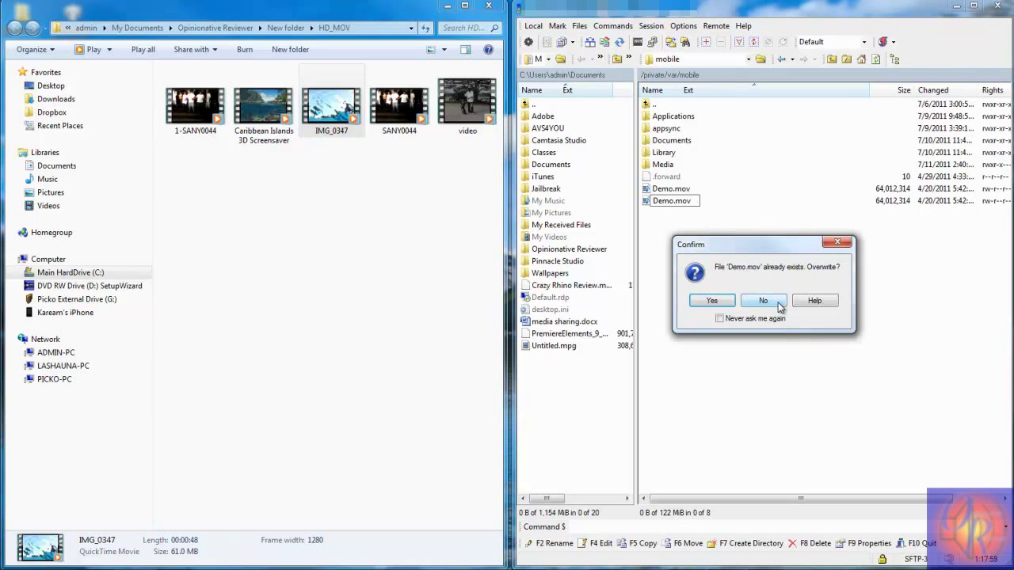
- Decline overwriting the existing Demo.mov and delete IMG_0347.MOV instead
click(764, 301)
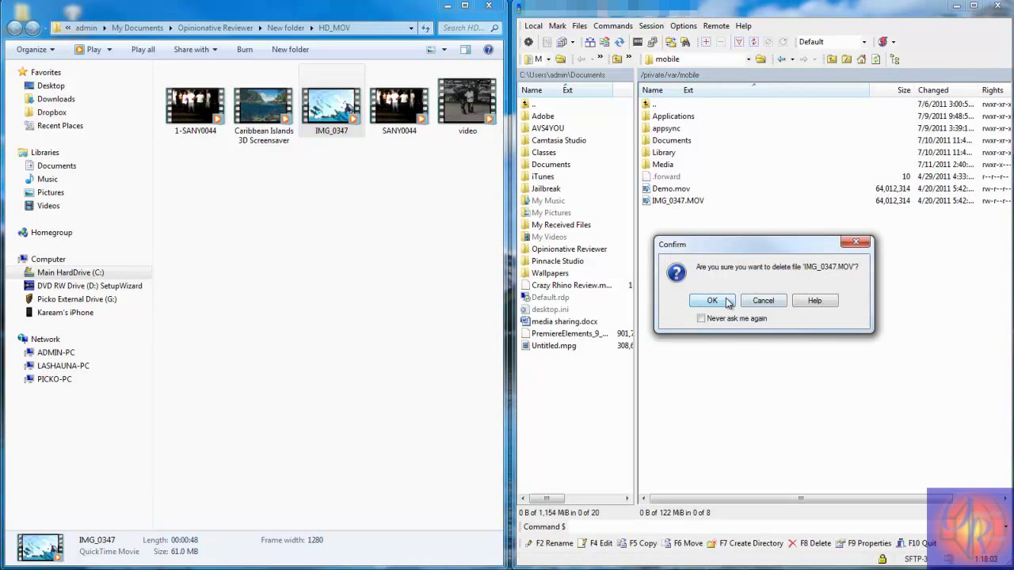
click(712, 301)
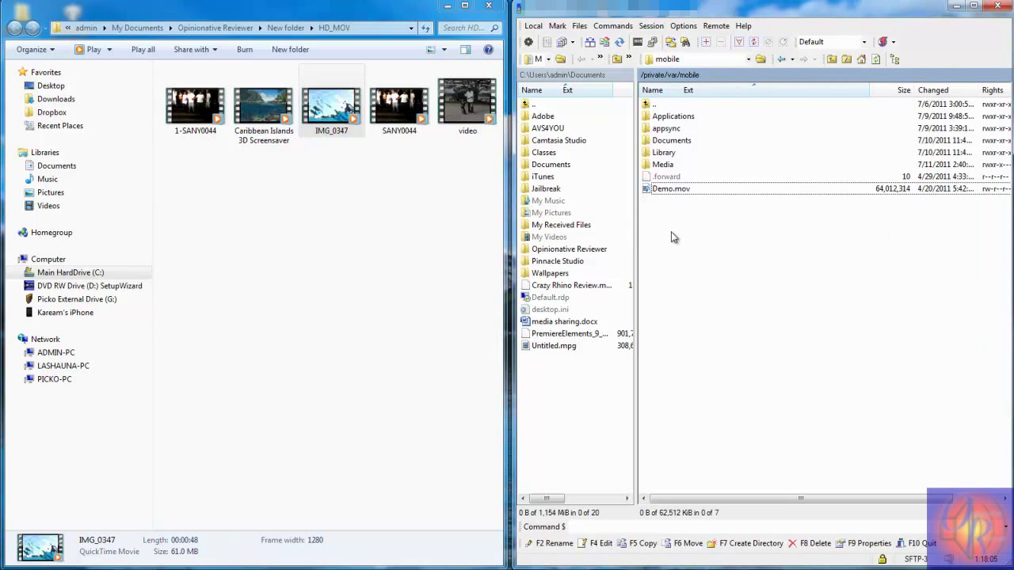
mouse_move(689, 231)
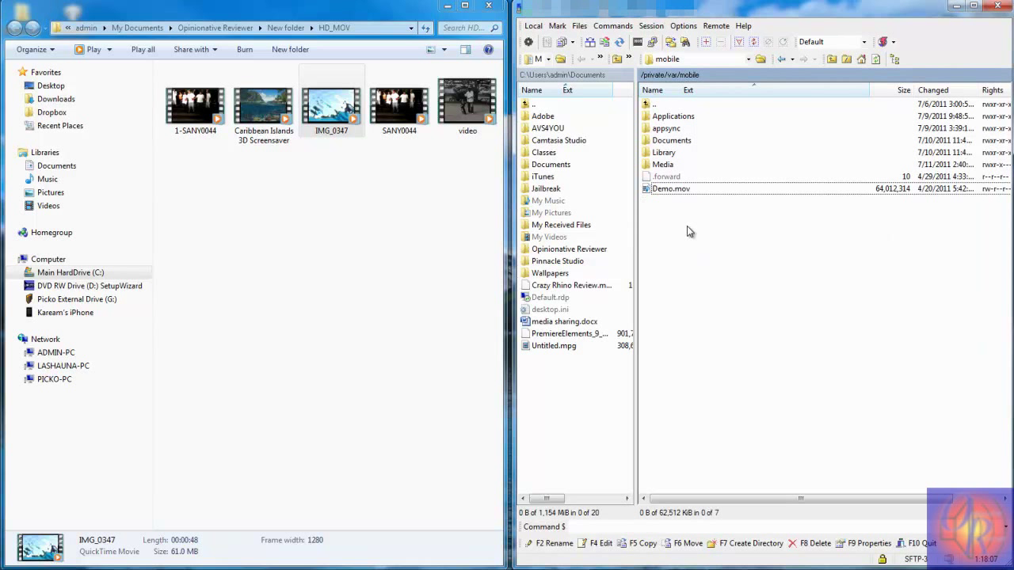